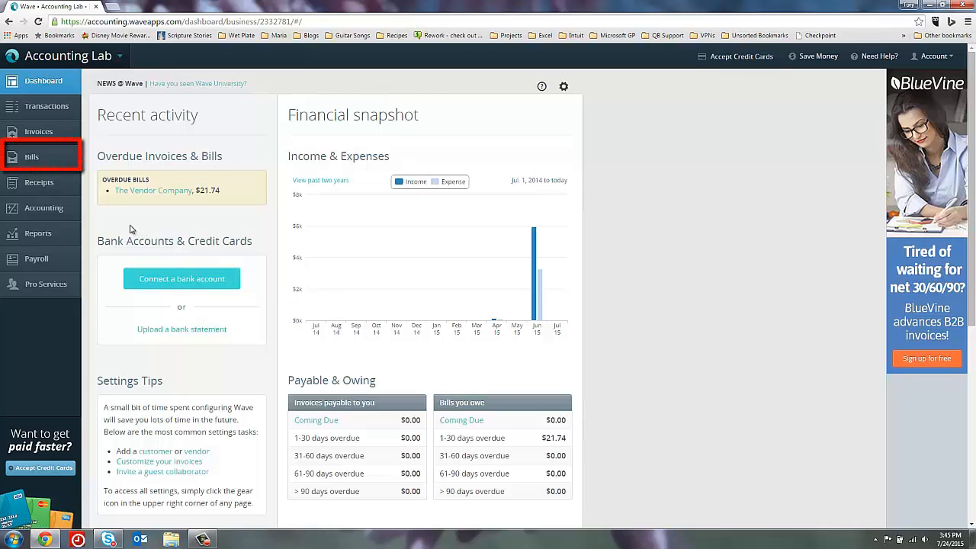
# Step: Go to the Bills list and start a new blank bill
pyautogui.click(32, 156)
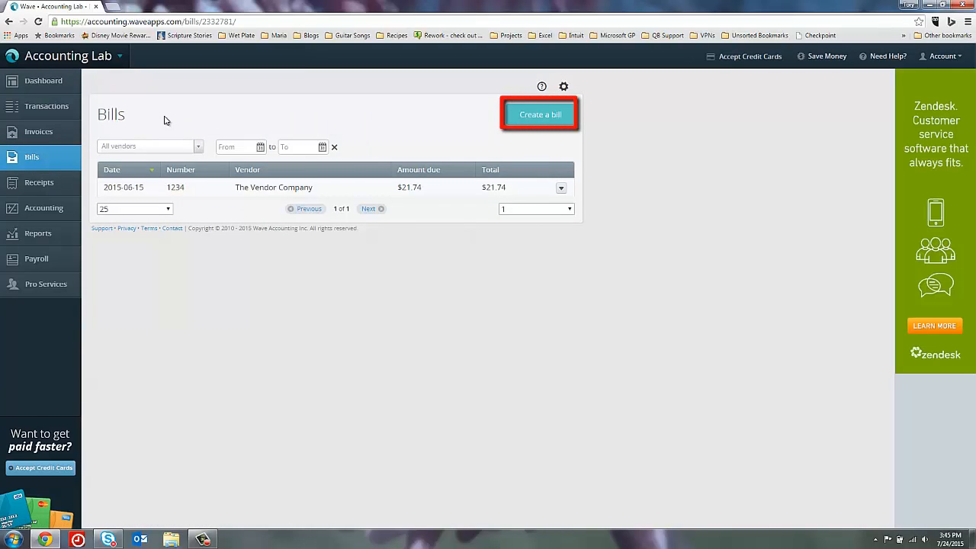
pyautogui.click(540, 114)
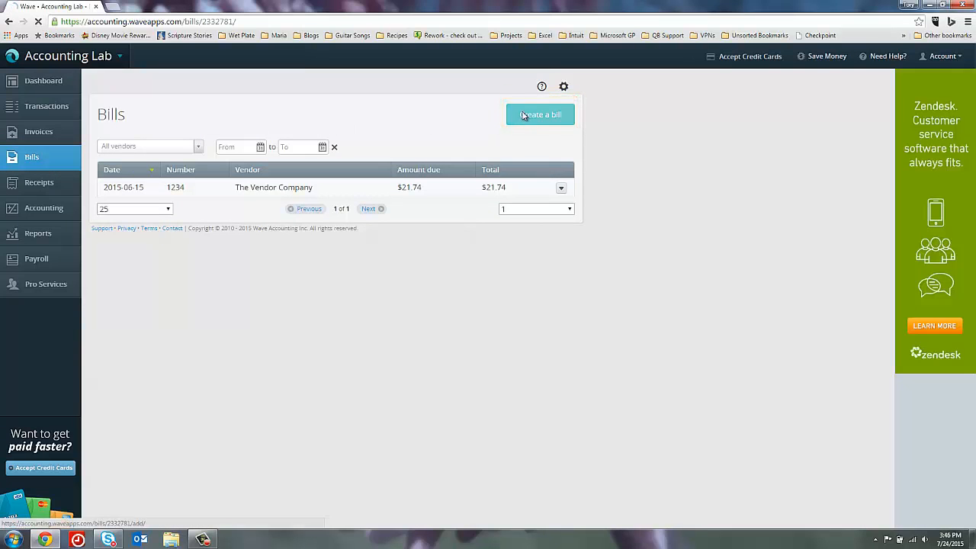
pyautogui.click(541, 115)
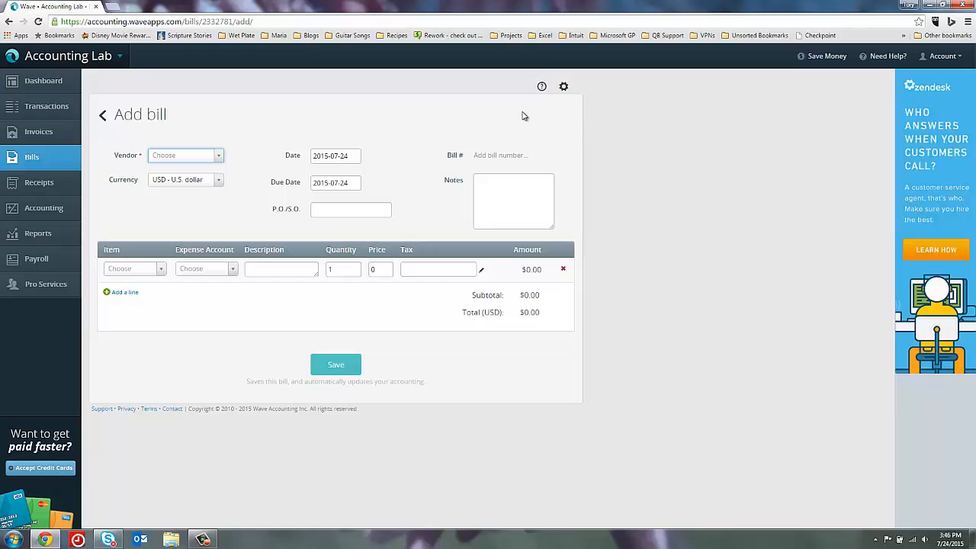
# Step: Set the vendor to Misc Vendor, date 2015-06-15 and due date 2015-07-15
pyautogui.click(185, 155)
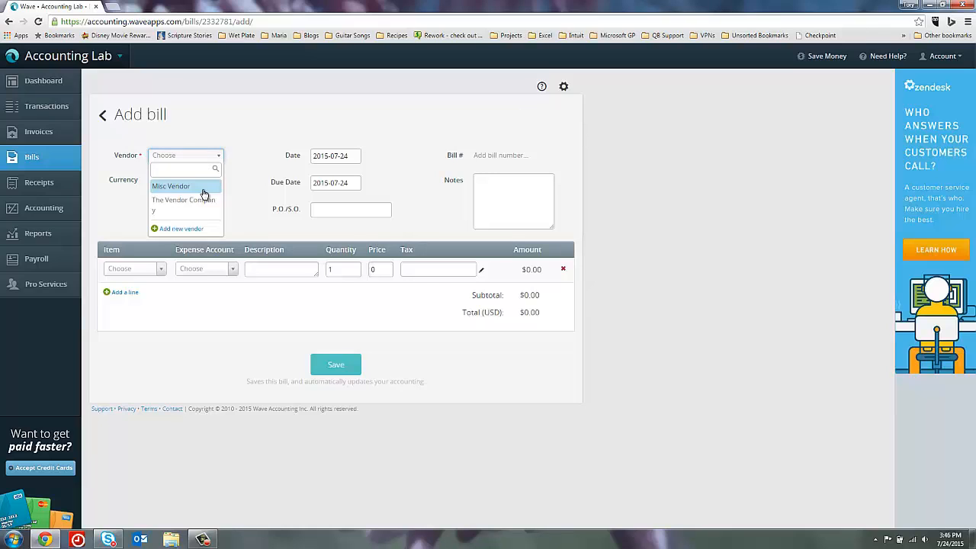
pyautogui.click(171, 186)
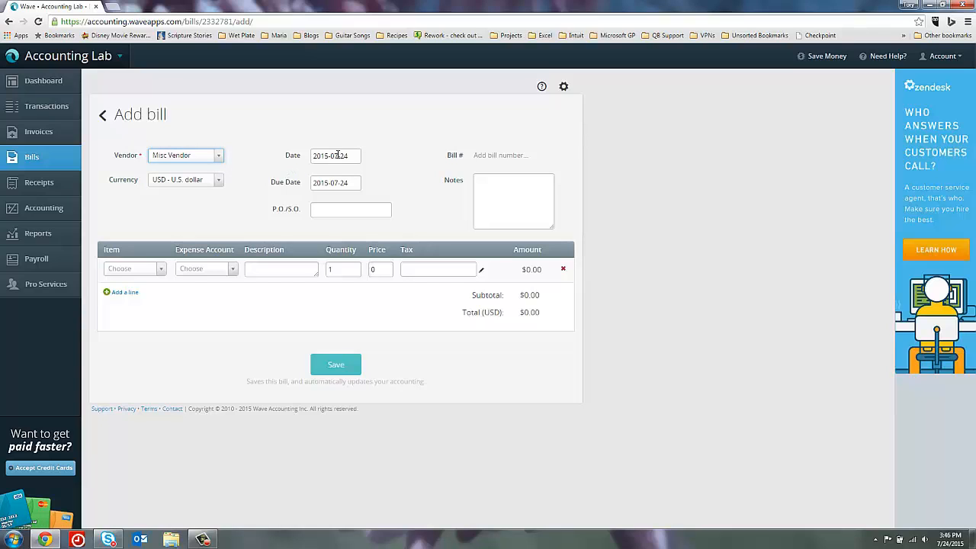
pyautogui.click(335, 156)
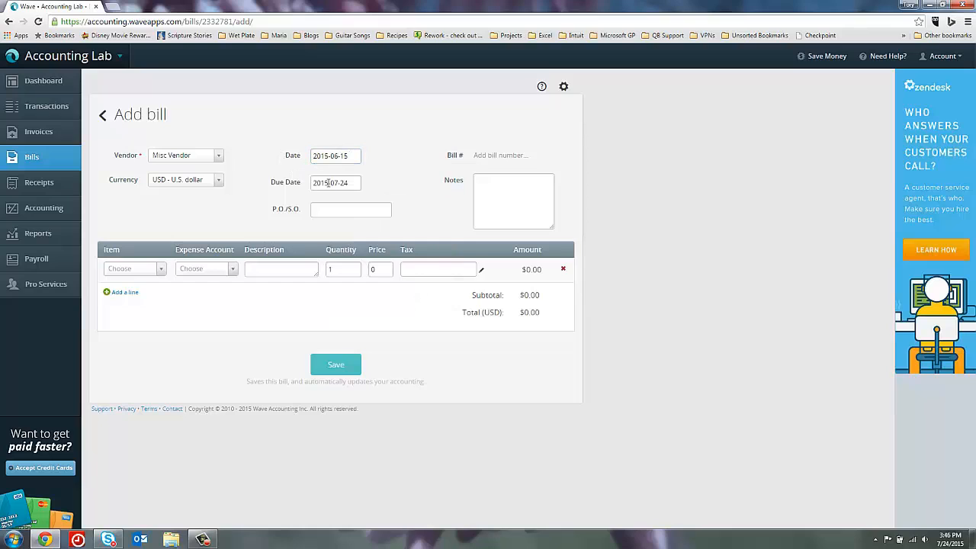
pyautogui.click(334, 182)
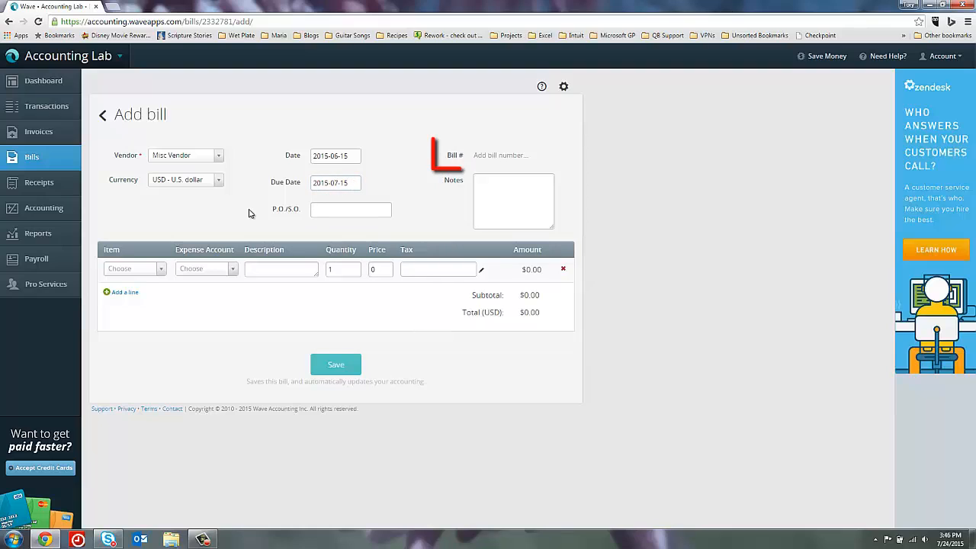
# Step: Enter 1234345 as the bill number
pyautogui.click(503, 155)
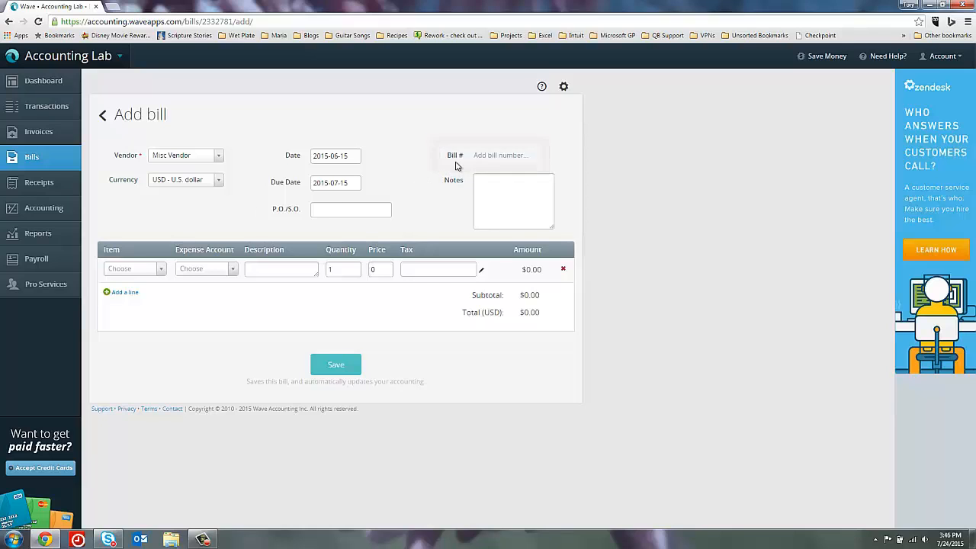
pyautogui.click(513, 155)
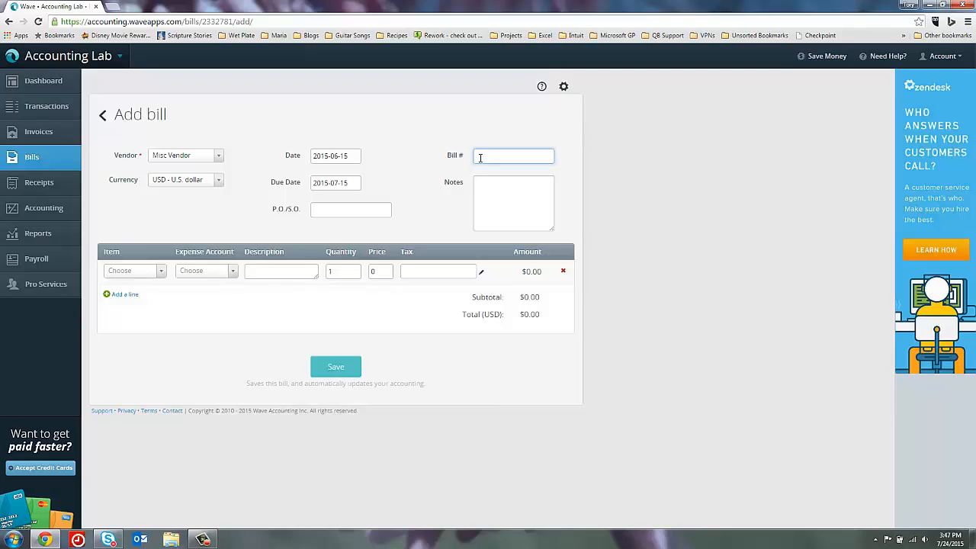
pyautogui.click(513, 156)
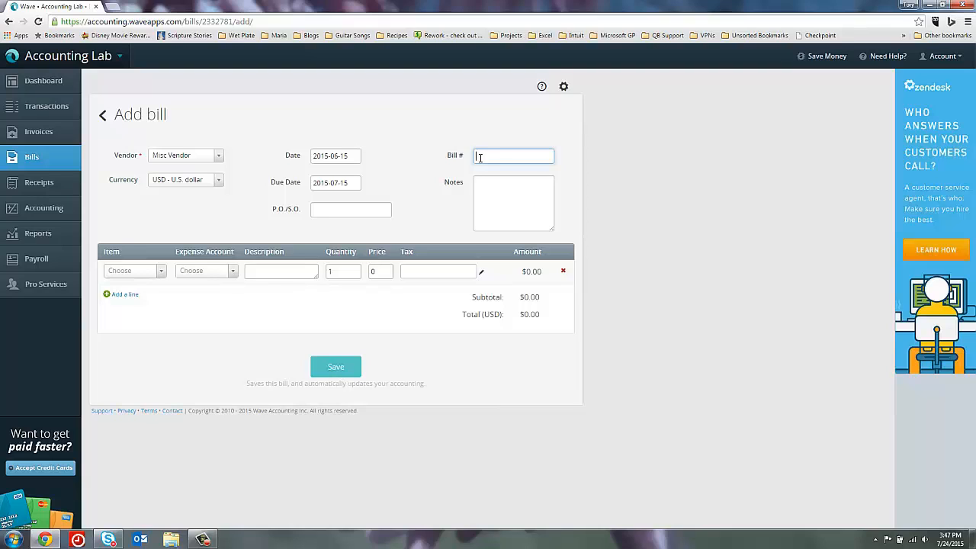
pyautogui.write('1234345')
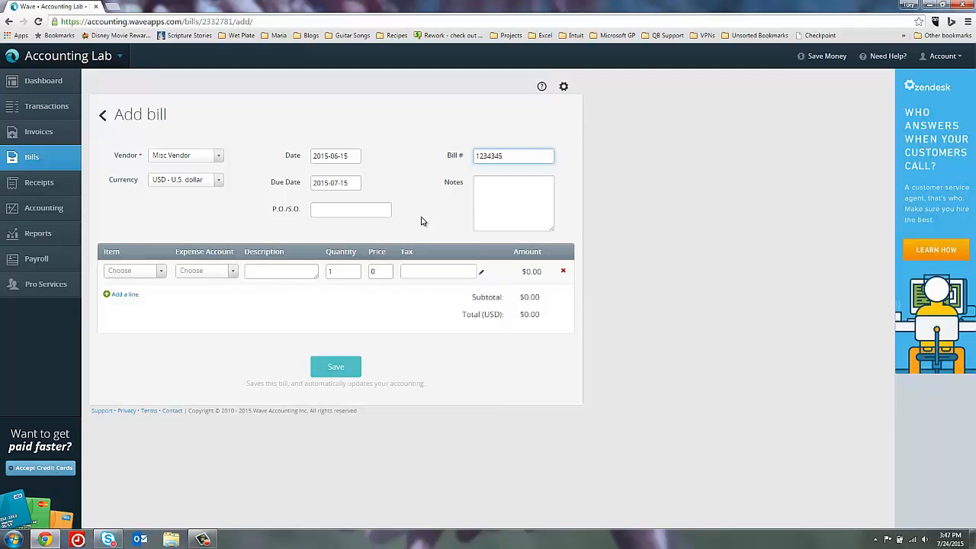
pyautogui.click(351, 209)
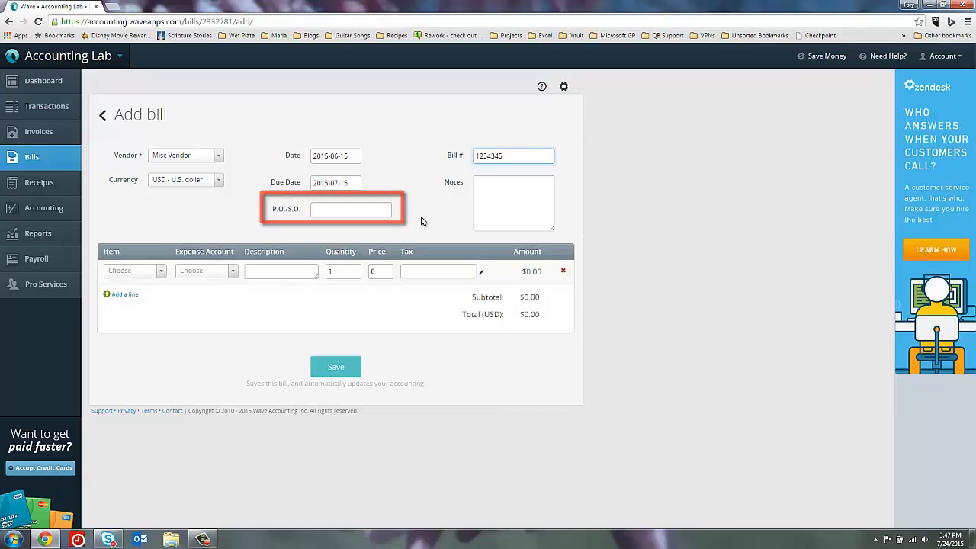
# Step: Add product SBDVD-1 with quantity 5 as the first line and add a second line
pyautogui.click(134, 268)
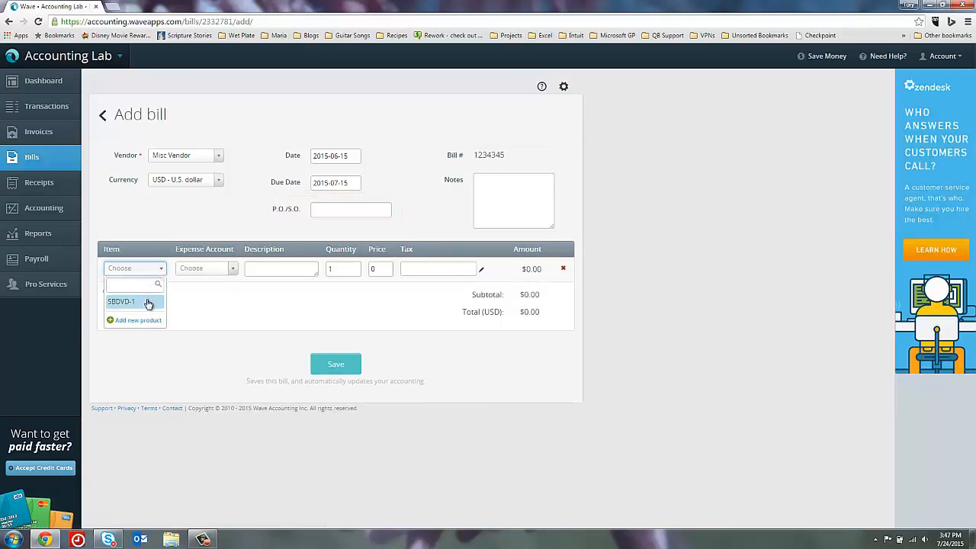
pyautogui.click(120, 301)
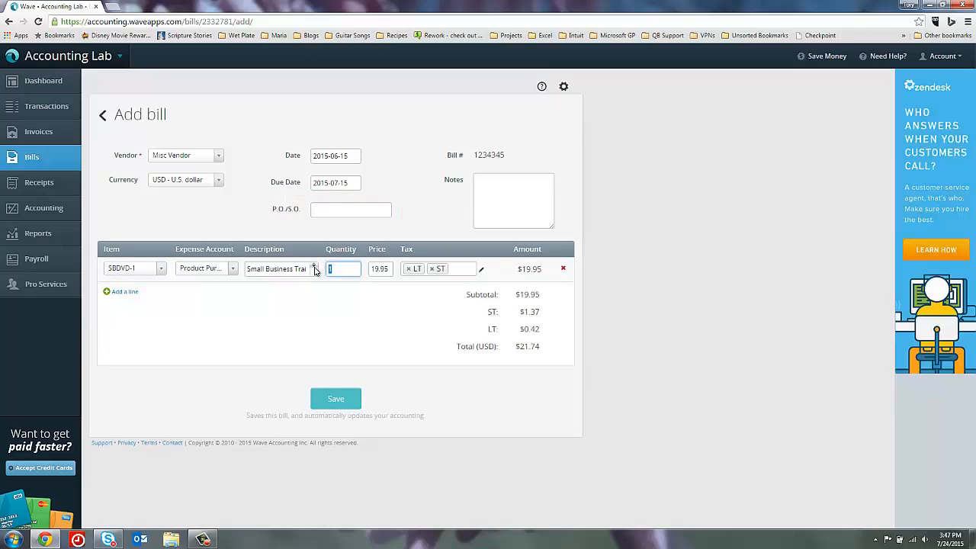
pyautogui.write('5')
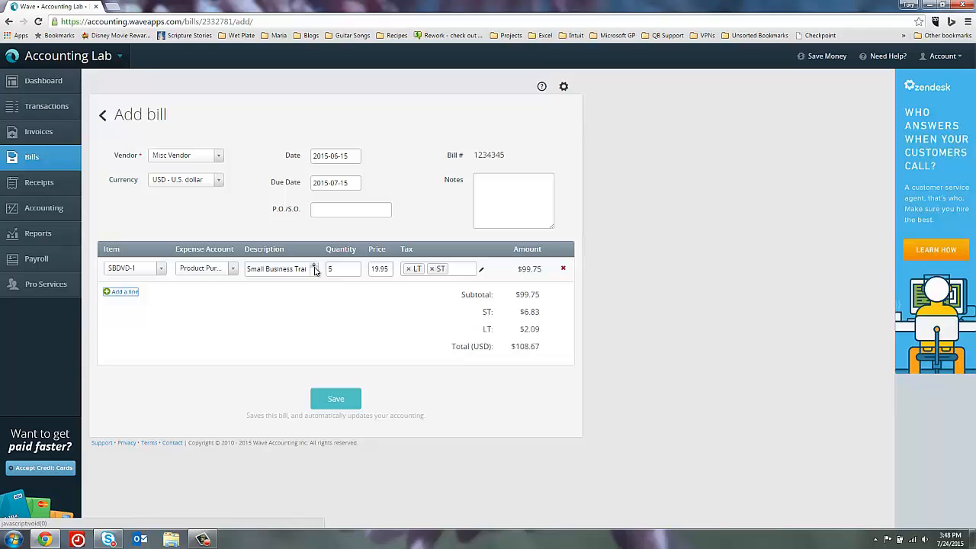
pyautogui.moveTo(162, 290)
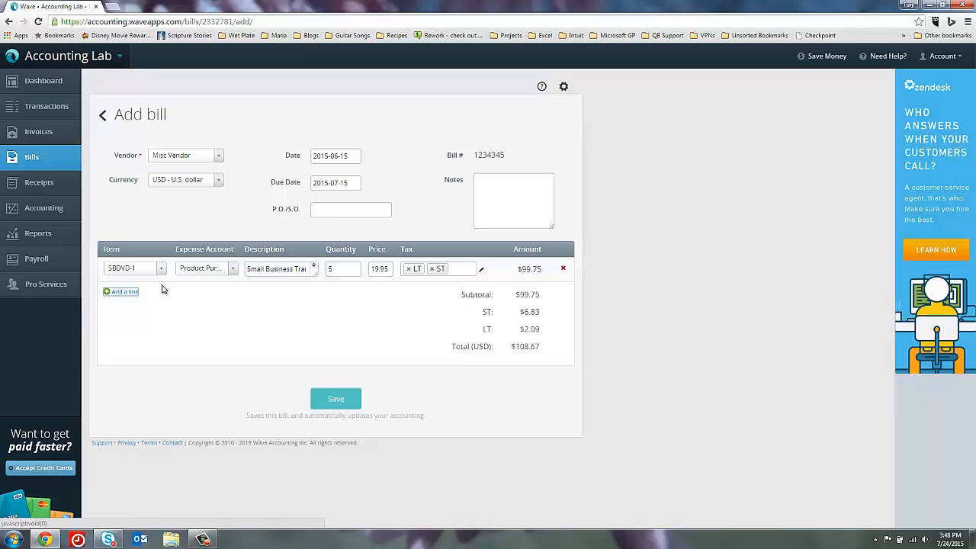
pyautogui.click(120, 291)
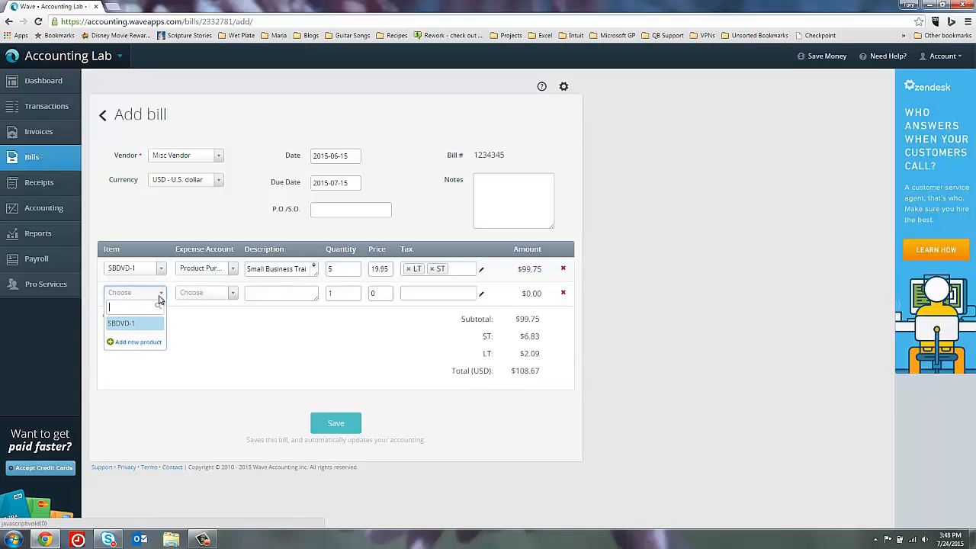
# Step: Create a Power Bill product under the Utilities expense account at price 0.00 for the second line
pyautogui.click(138, 341)
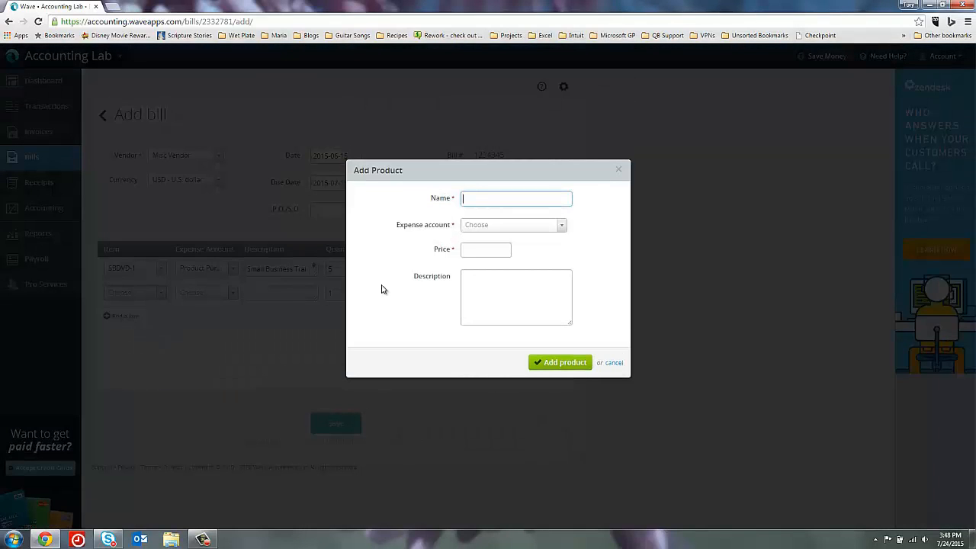
pyautogui.write('Power Bill')
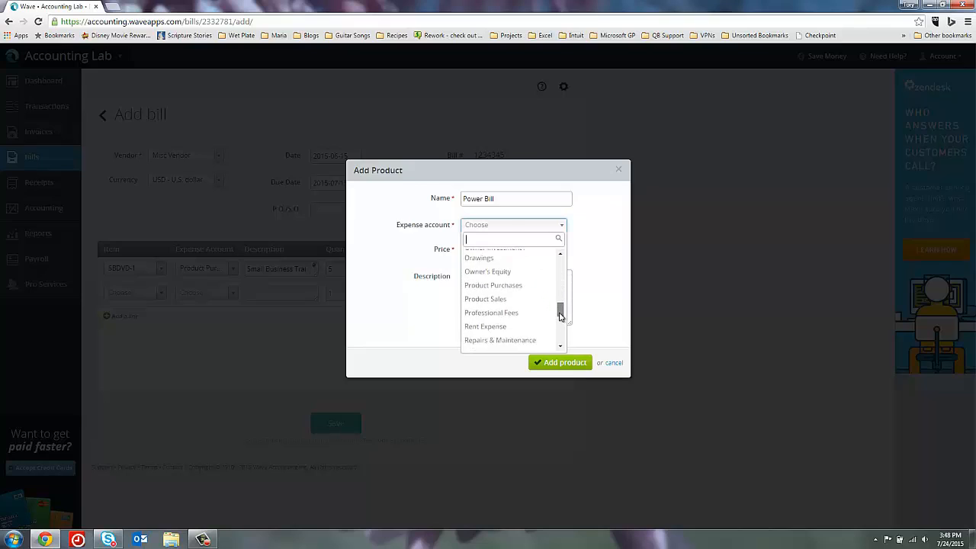
pyautogui.scroll(-3)
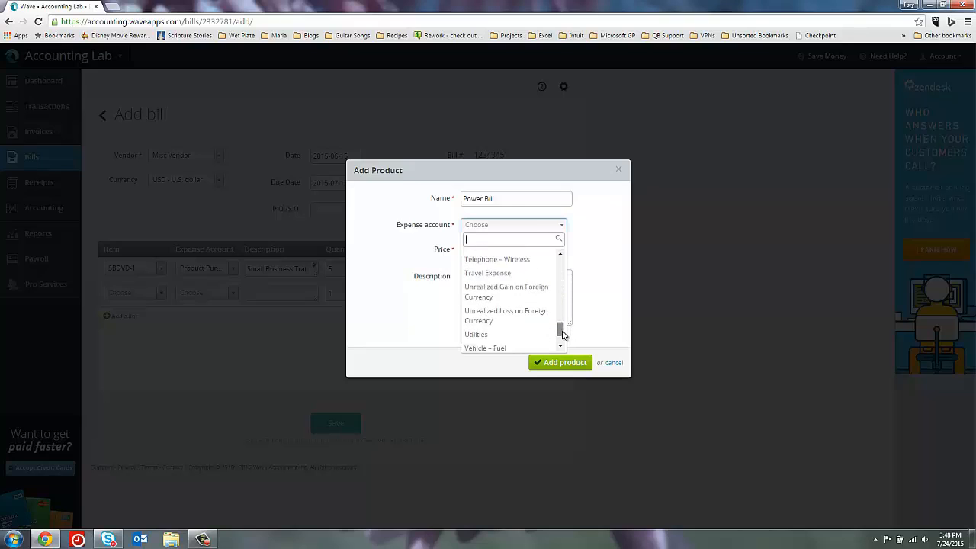
pyautogui.click(475, 334)
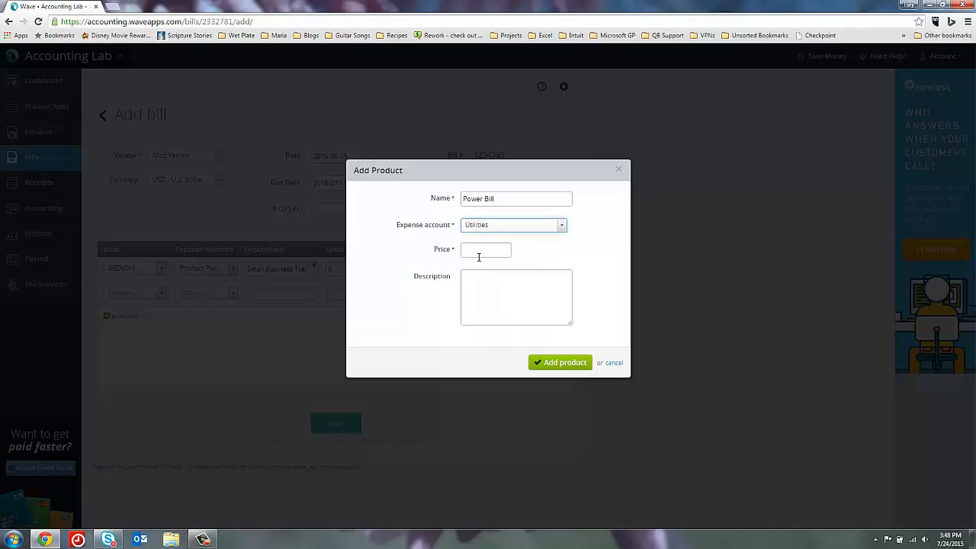
pyautogui.click(486, 250)
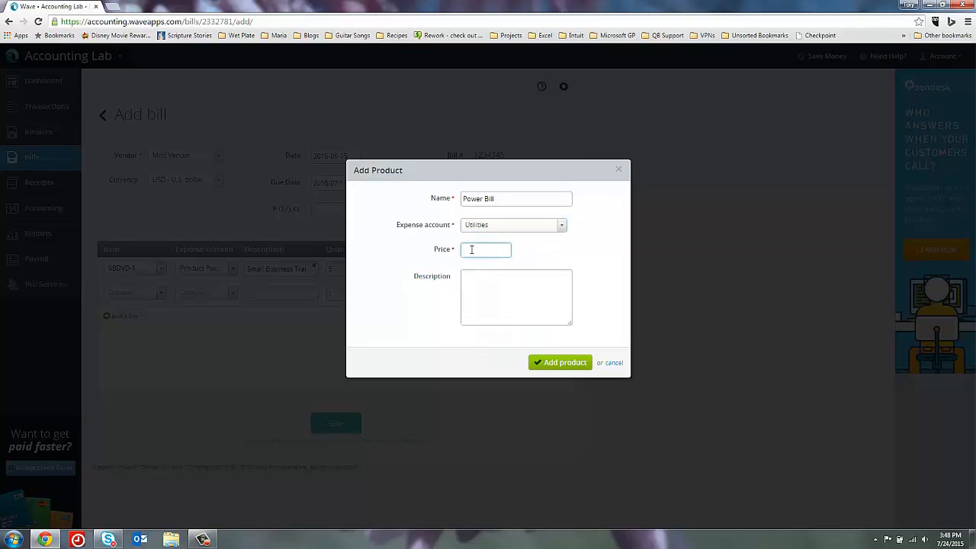
pyautogui.write('0.00')
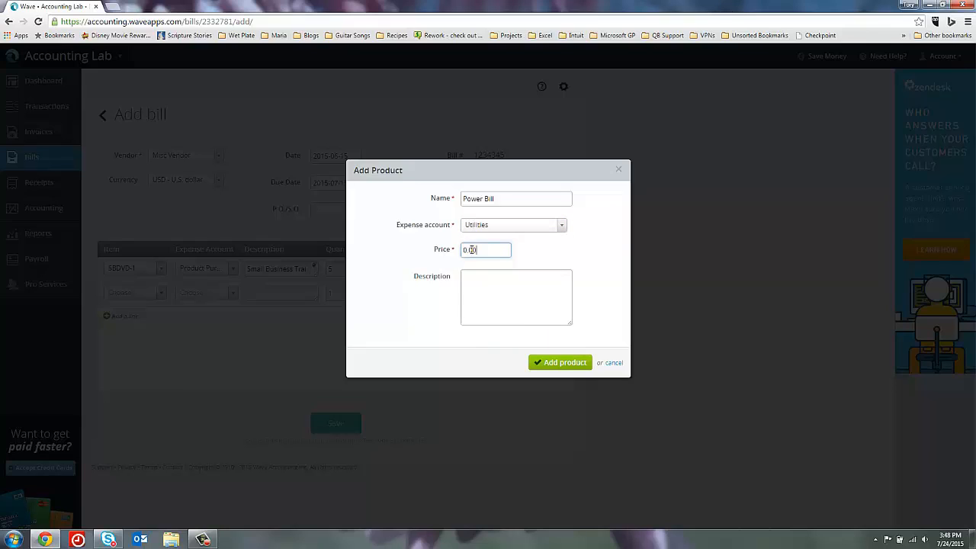
pyautogui.click(516, 296)
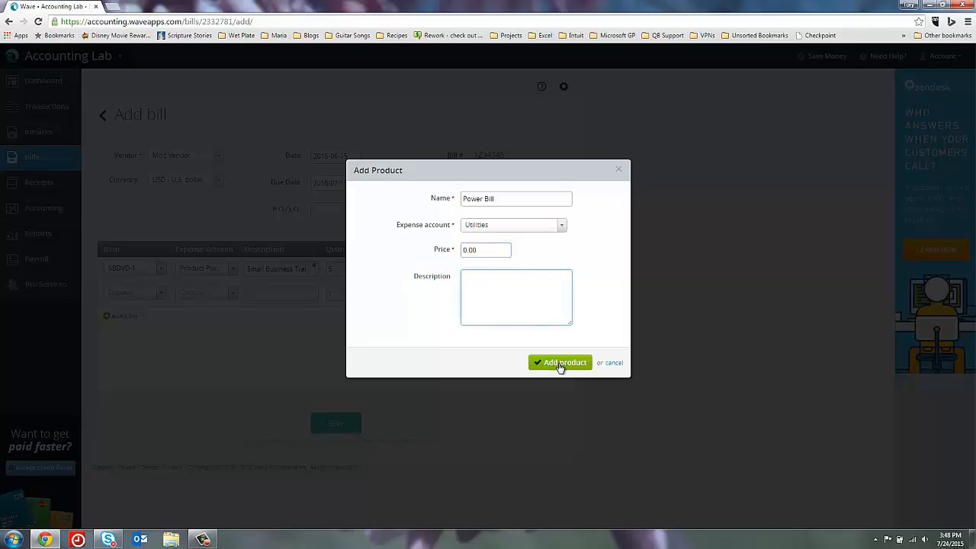
pyautogui.click(560, 363)
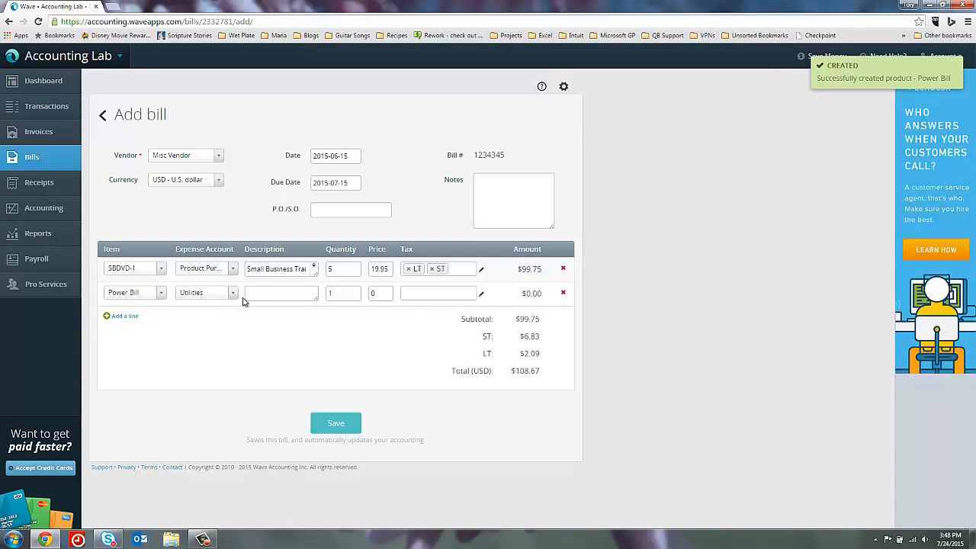
# Step: Set the Power Bill line price to 0, save the bill and go to accounting settings
pyautogui.click(281, 293)
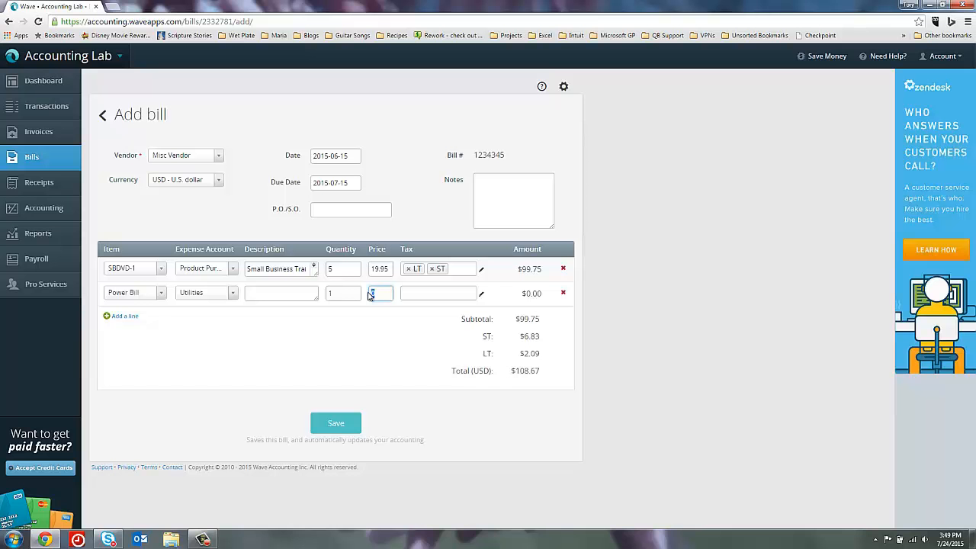
pyautogui.write('0')
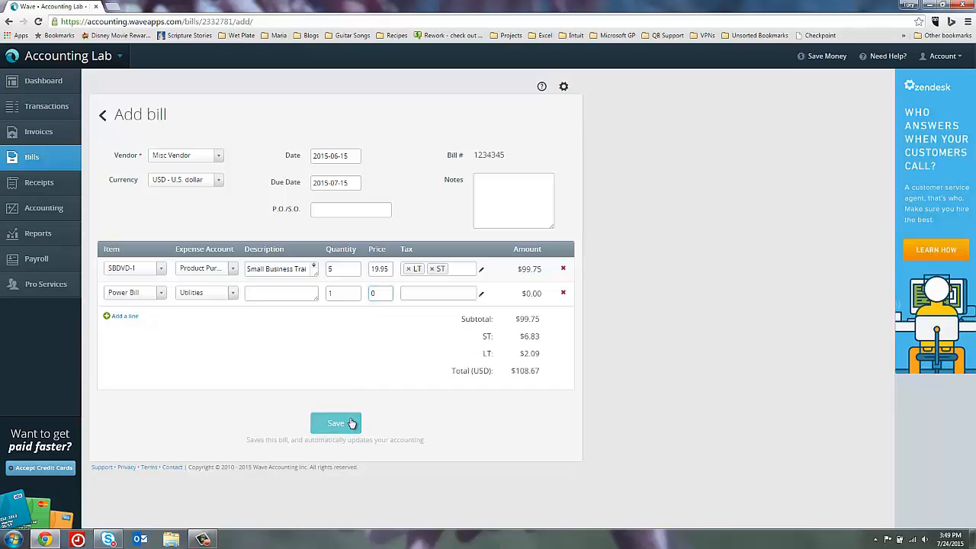
pyautogui.click(336, 423)
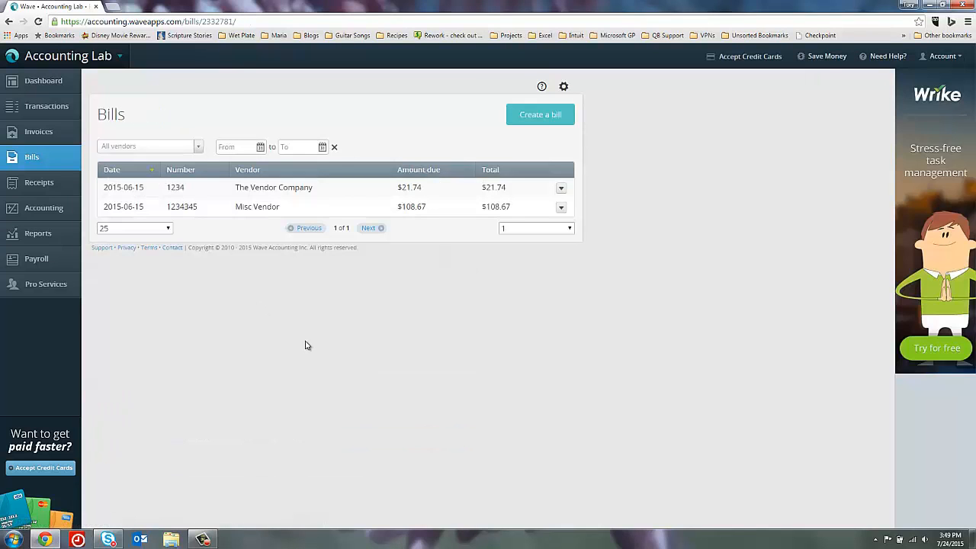
pyautogui.moveTo(603, 59)
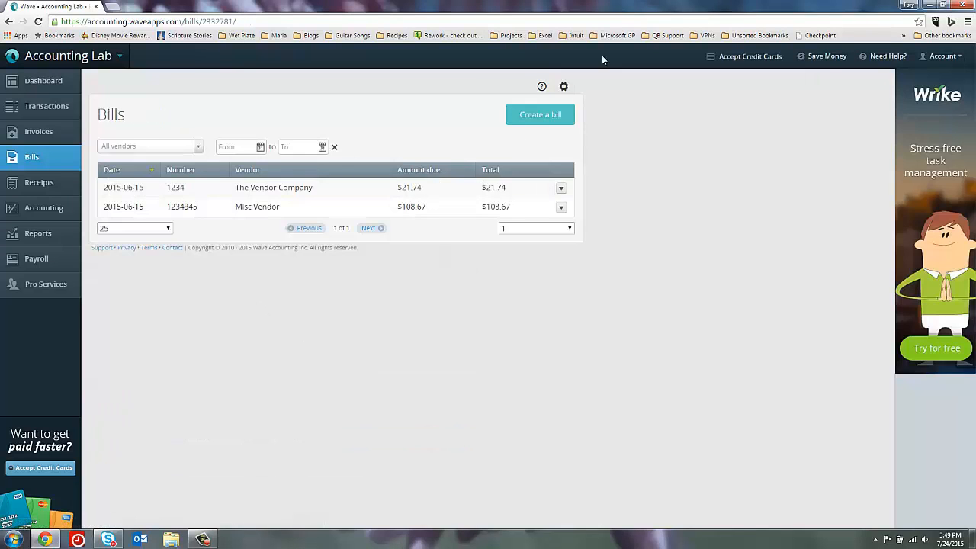
pyautogui.click(564, 87)
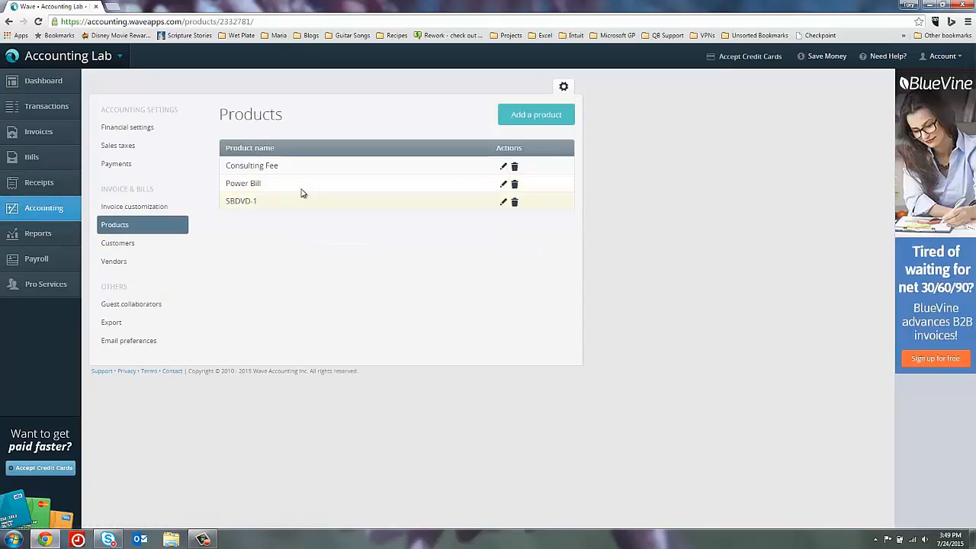
pyautogui.moveTo(377, 198)
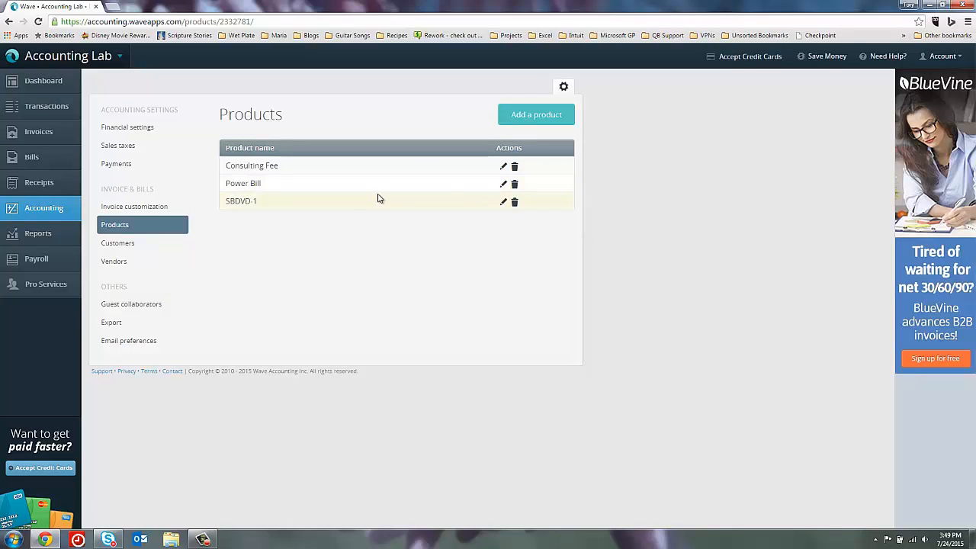
pyautogui.click(503, 184)
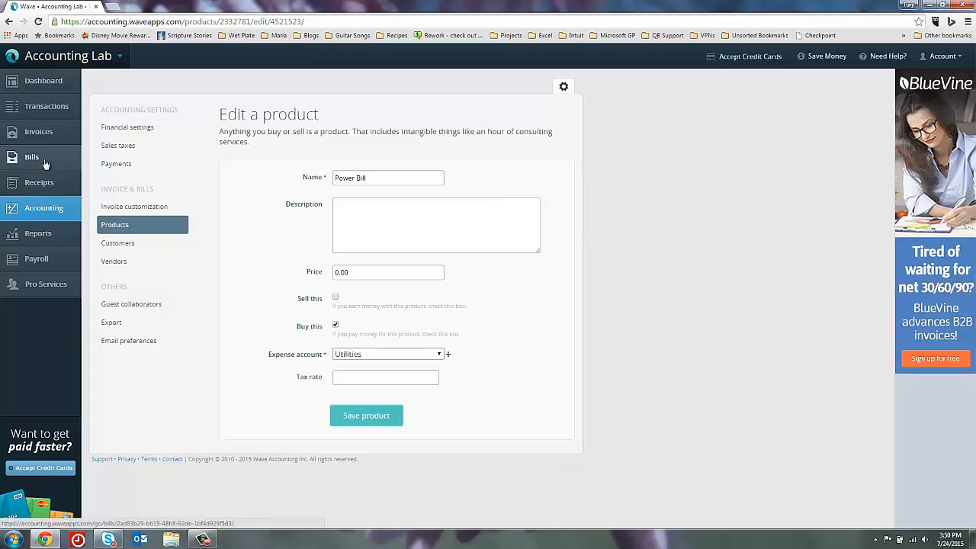
pyautogui.click(32, 156)
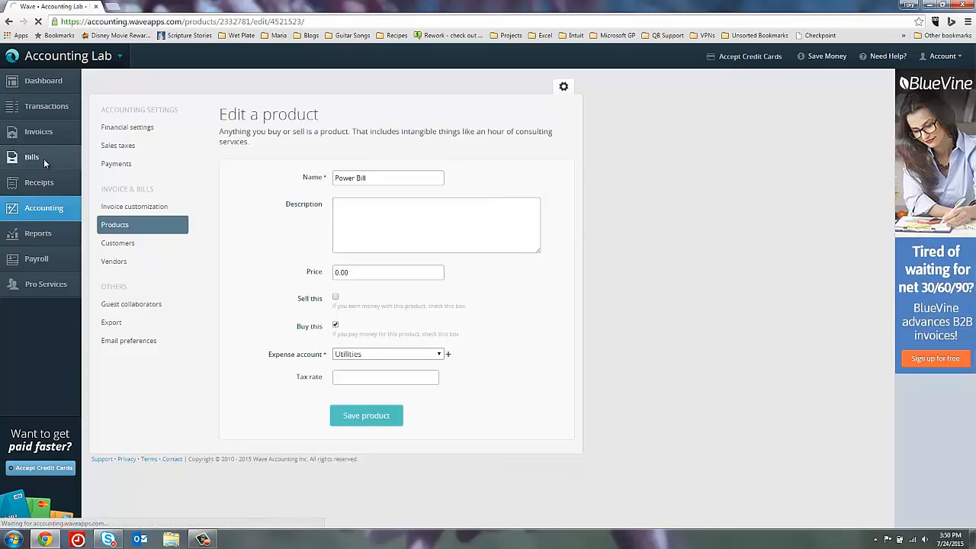
pyautogui.click(31, 156)
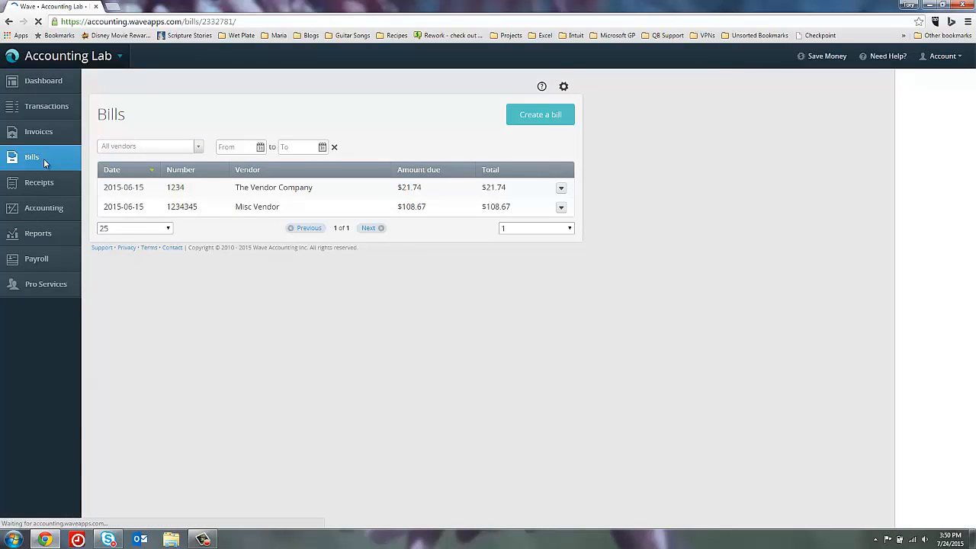